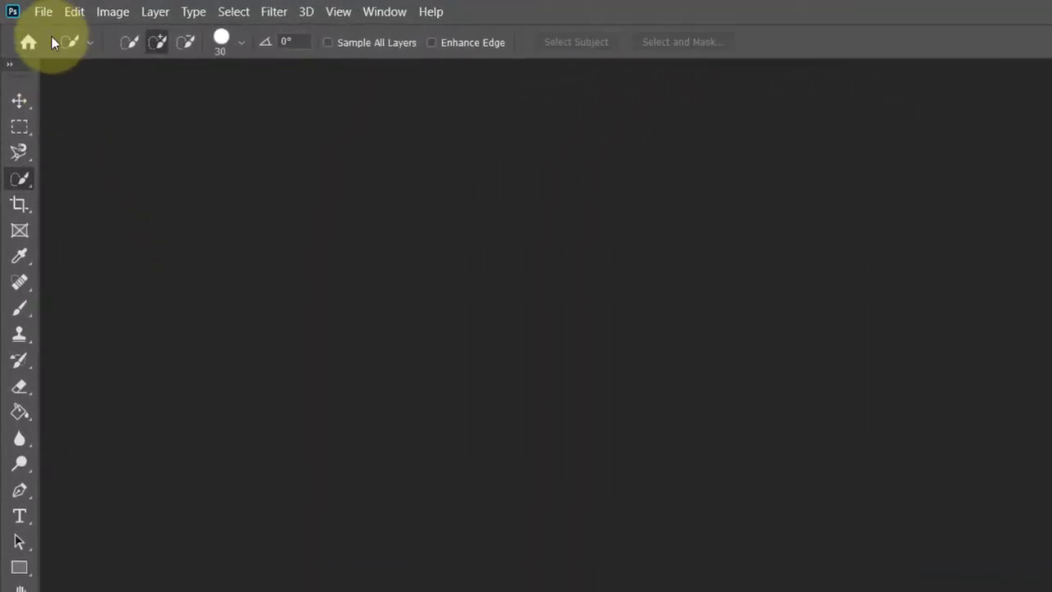
Open the rain-2353879_1920 photo from the Projet 3 travail final folder.
{"action": "left_click", "coordinate": [43, 12]}
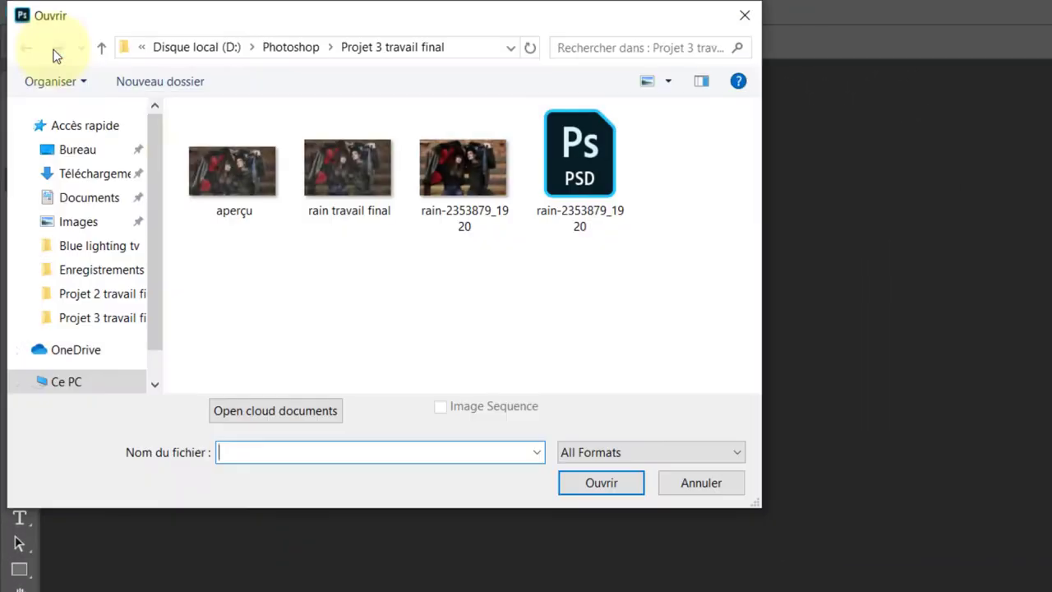
{"action": "left_click", "coordinate": [463, 168]}
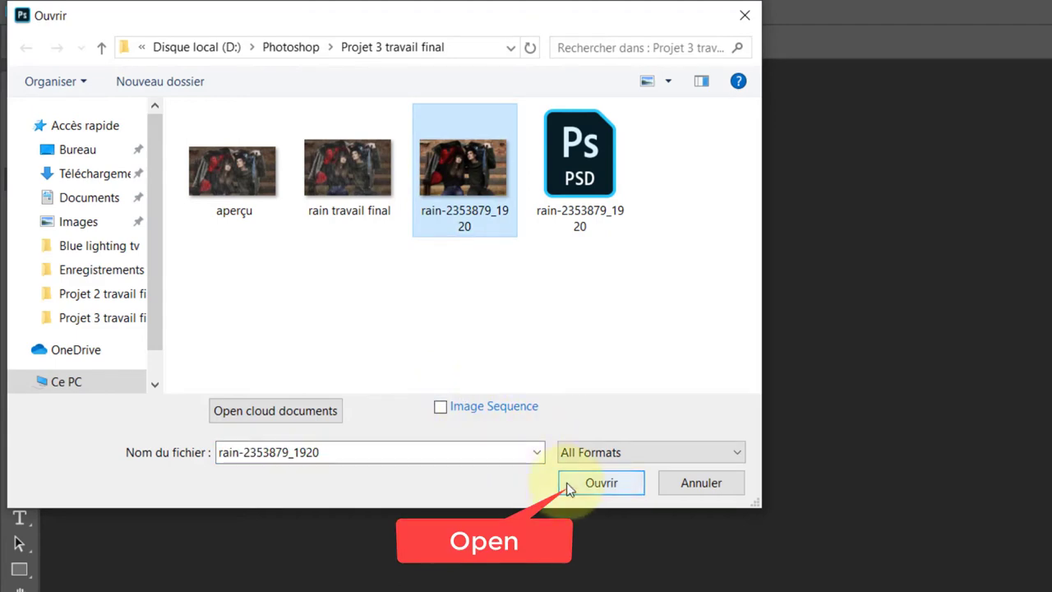
{"action": "left_click", "coordinate": [602, 483]}
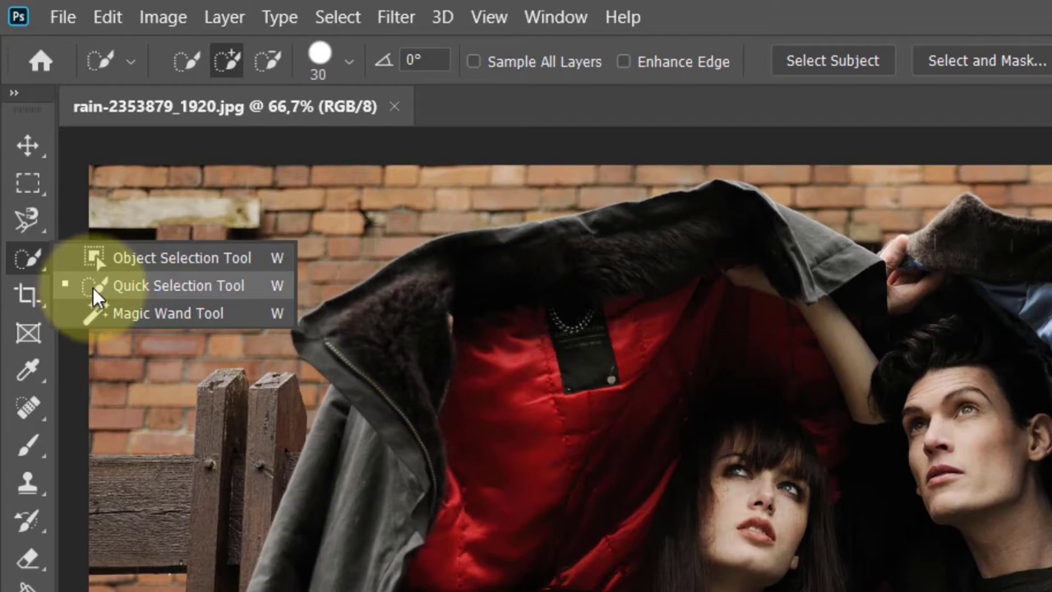
Select the brick-wall and bench background around the couple with the Quick Selection tool.
{"action": "left_click", "coordinate": [179, 286]}
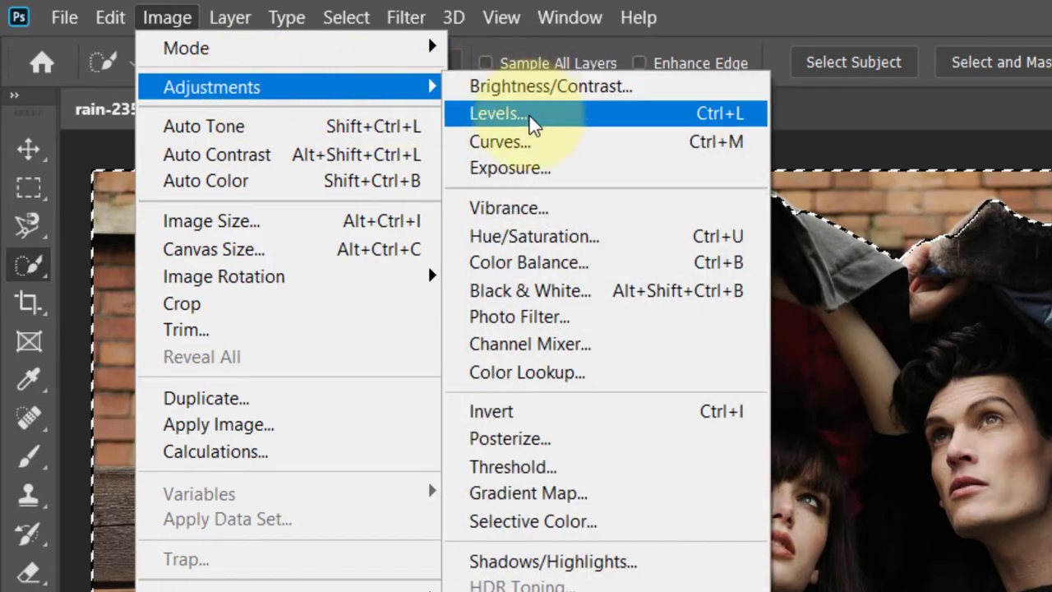
Darken the selected background by capping the white Output Level at 100 in Levels.
{"action": "left_click", "coordinate": [497, 113]}
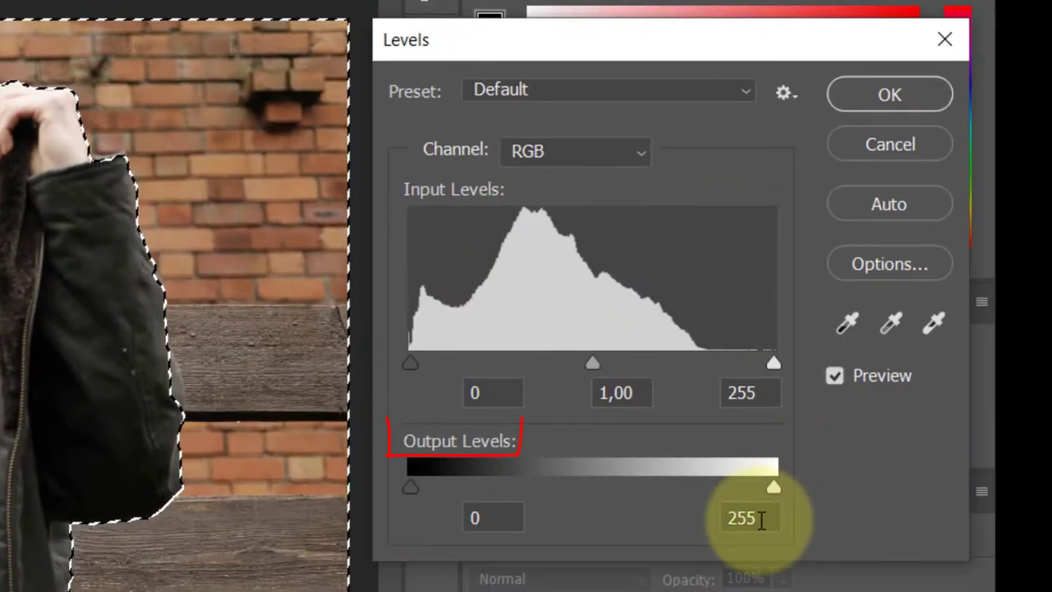
{"action": "triple_click", "coordinate": [739, 518]}
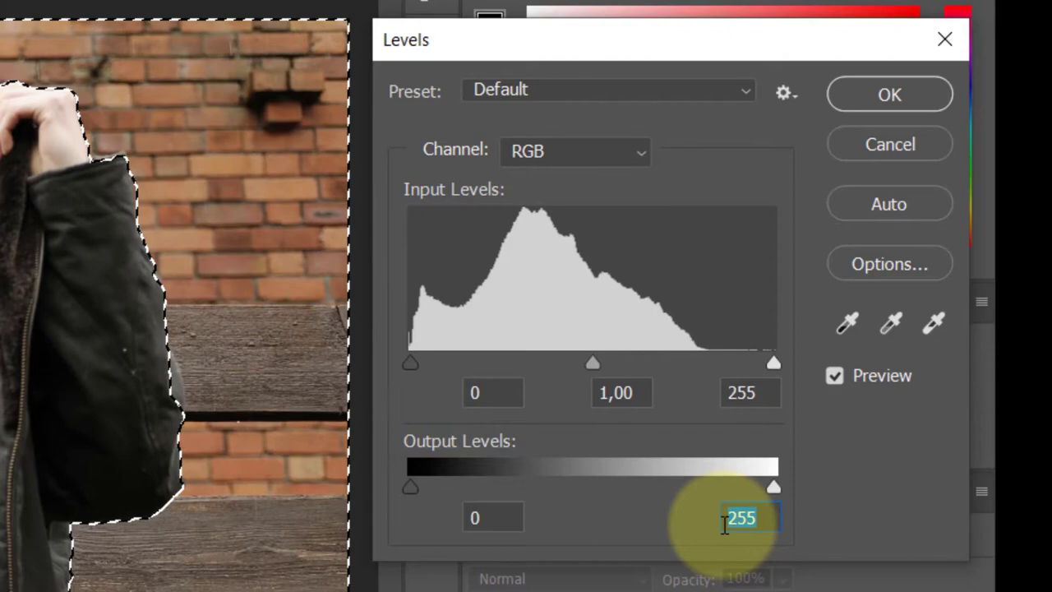
{"action": "type", "text": "100"}
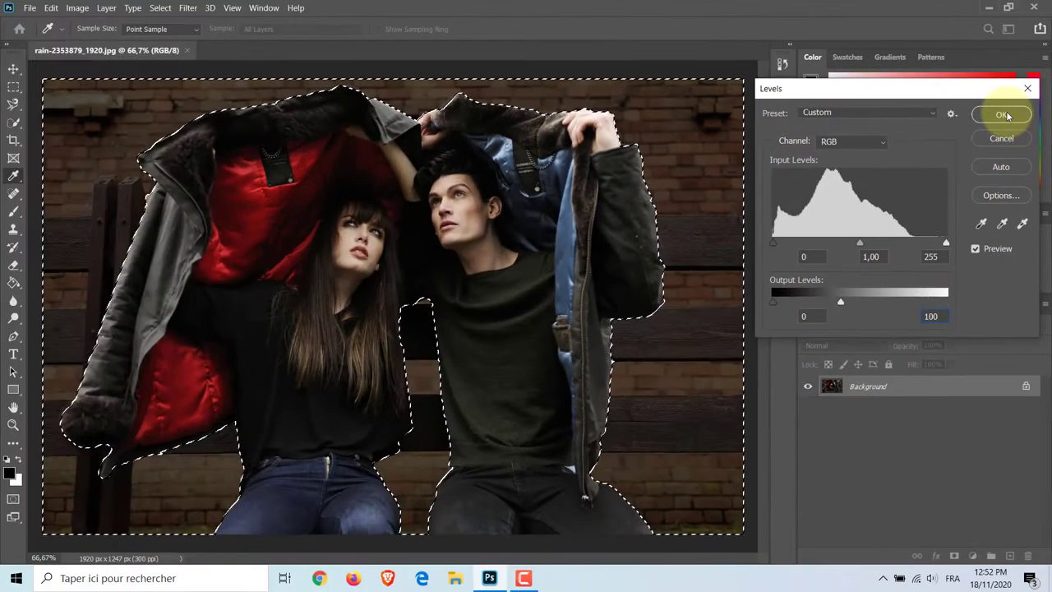
{"action": "left_click", "coordinate": [1003, 115]}
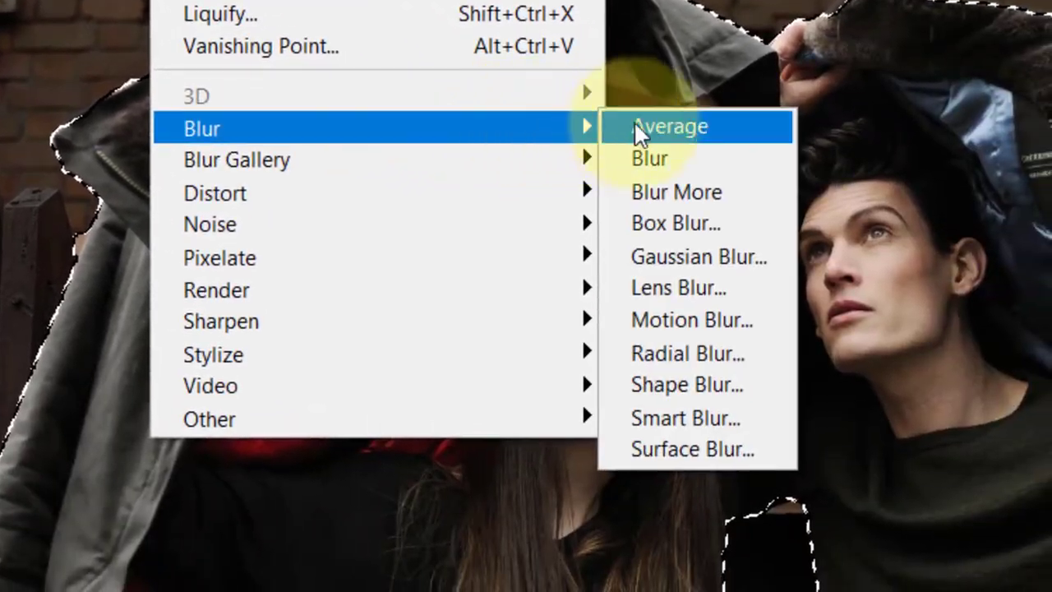
Apply a 4-pixel Gaussian blur to the darkened background.
{"action": "left_click", "coordinate": [699, 256]}
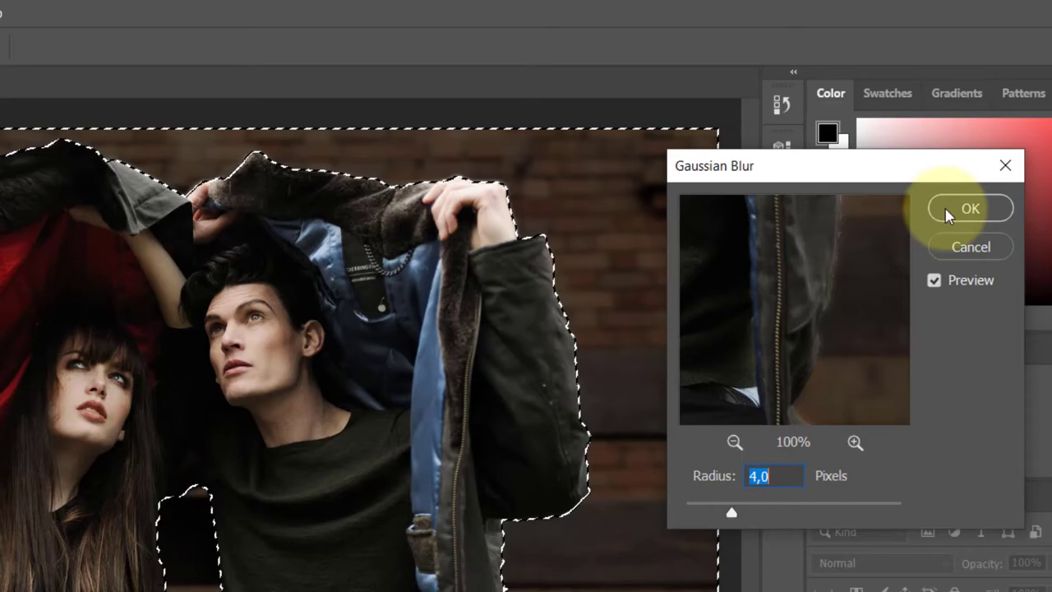
{"action": "left_click", "coordinate": [970, 208]}
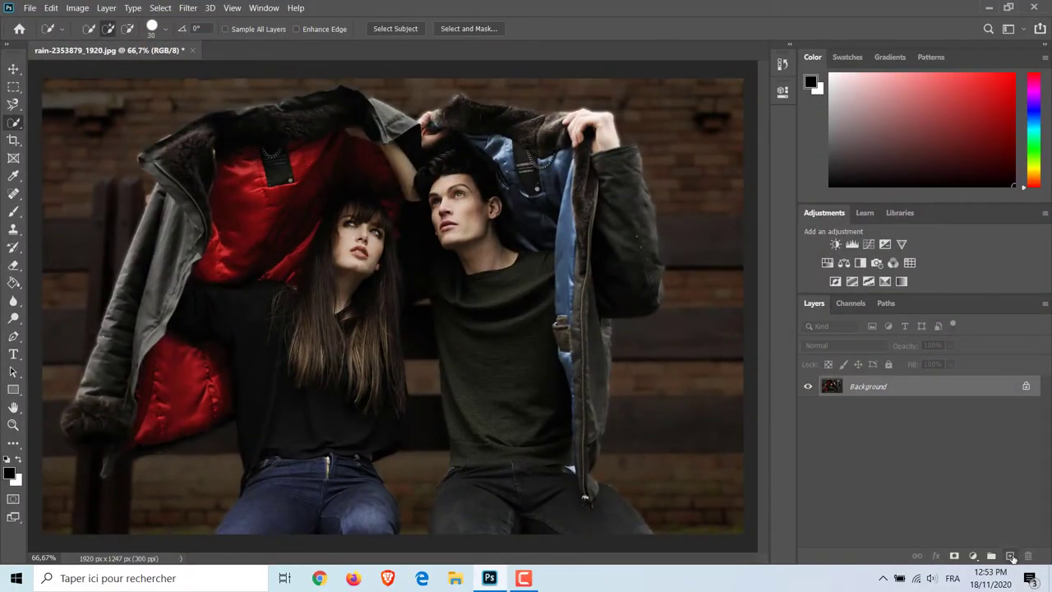
Create a new black-filled layer with 20% Gaussian monochromatic noise added.
{"action": "left_click", "coordinate": [1013, 556]}
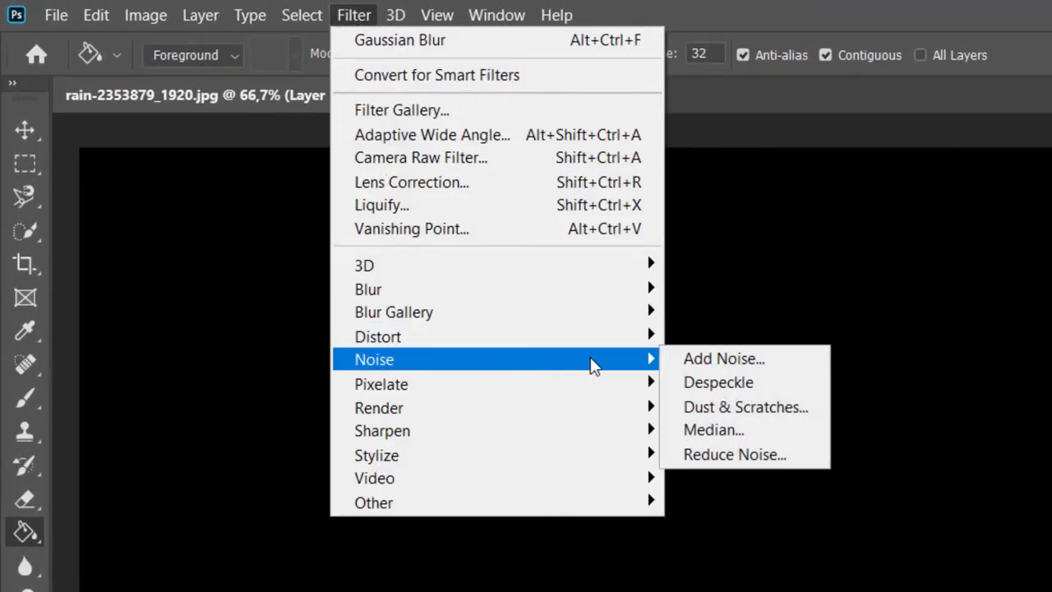
{"action": "left_click", "coordinate": [724, 358]}
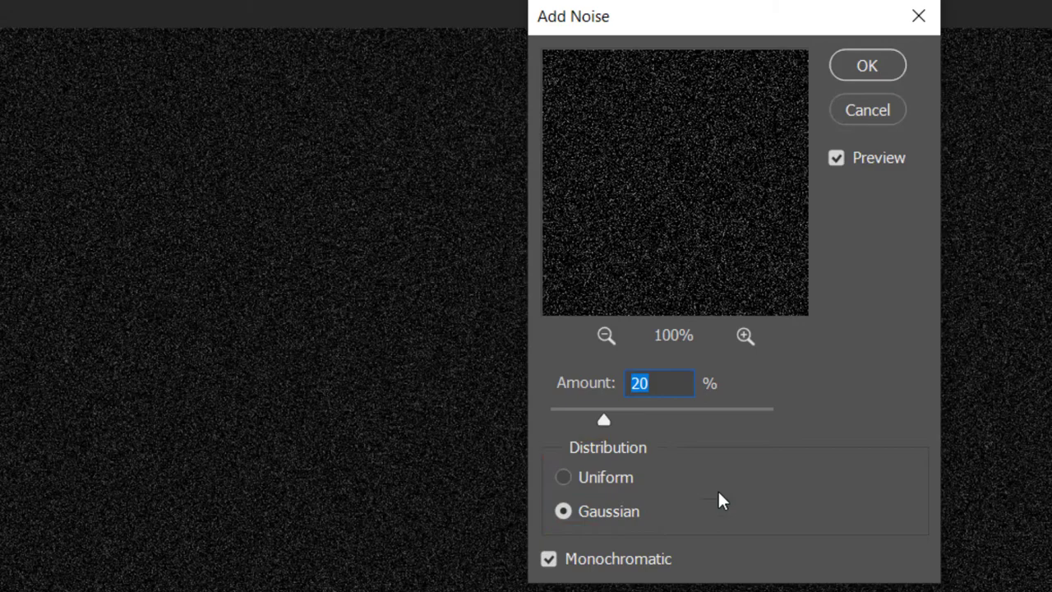
{"action": "left_click", "coordinate": [866, 66]}
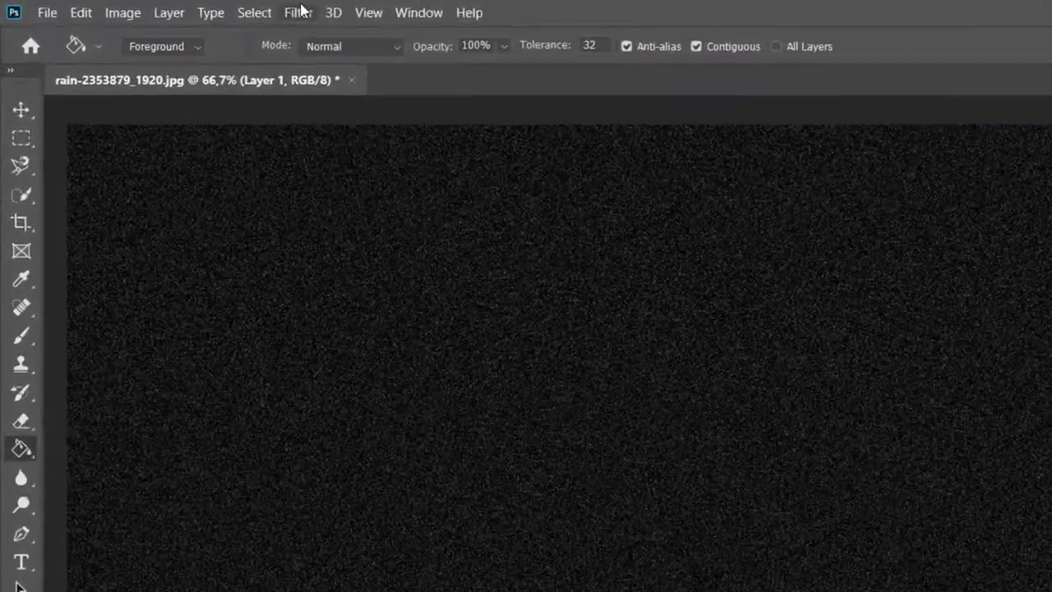
{"action": "left_click", "coordinate": [299, 13]}
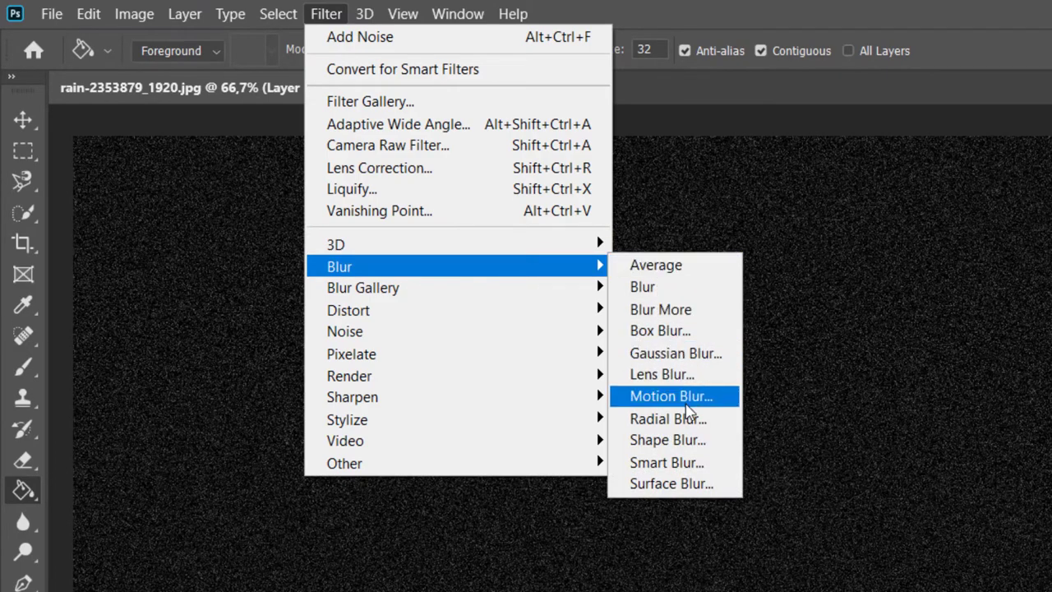
Streak the noise layer into rain with a -75°, 45-pixel motion blur.
{"action": "left_click", "coordinate": [671, 395]}
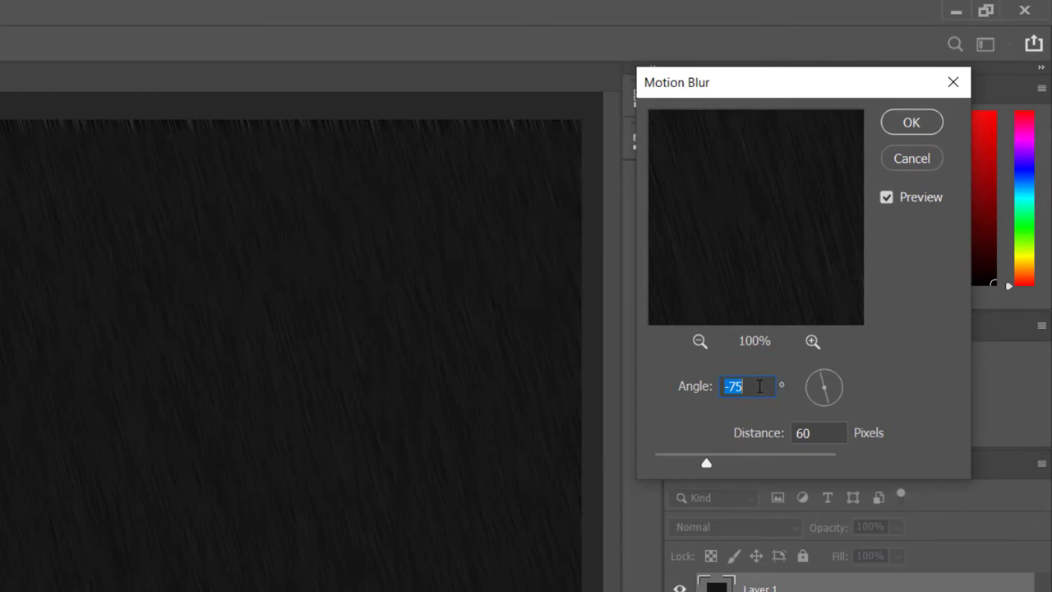
{"action": "left_click", "coordinate": [819, 433]}
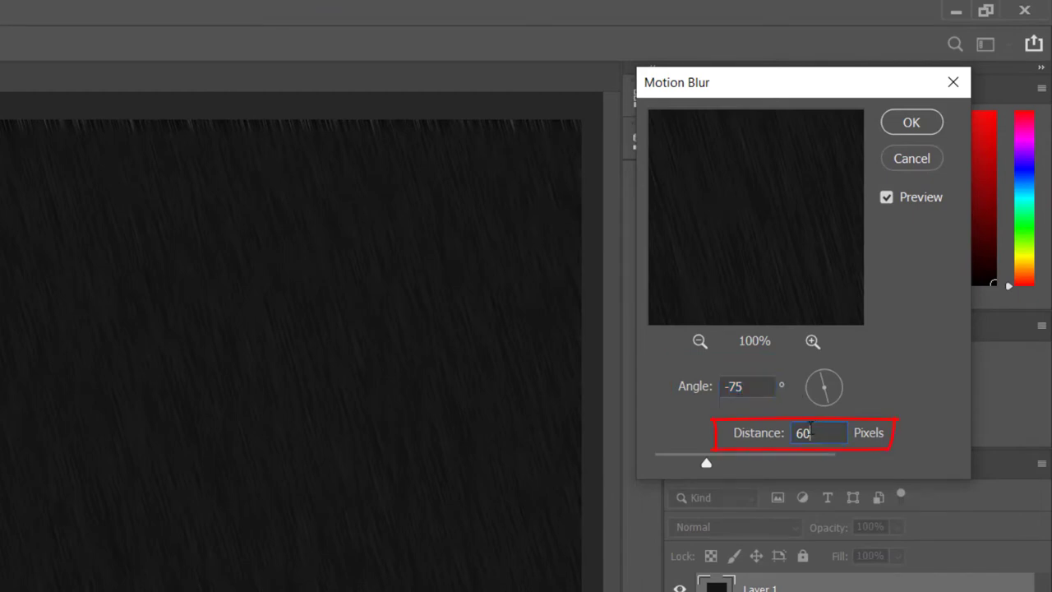
{"action": "type", "text": "45"}
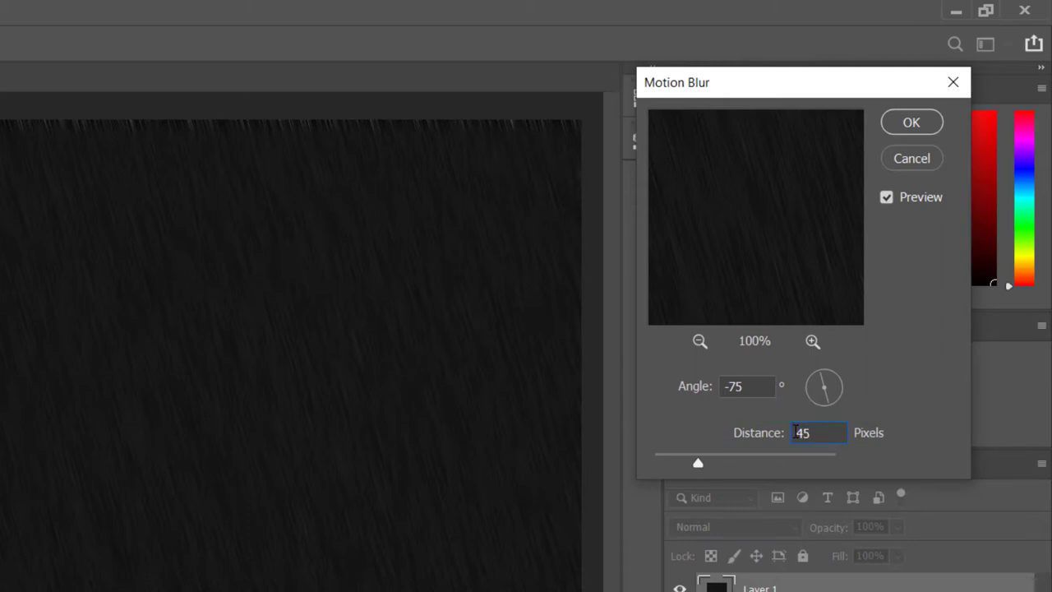
{"action": "left_click", "coordinate": [911, 122]}
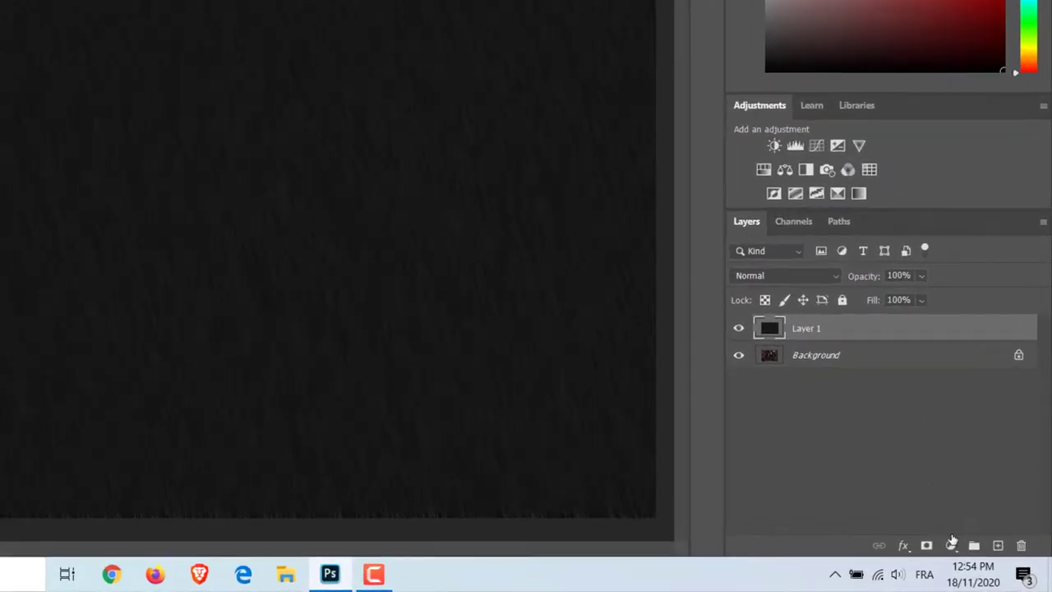
Add a Levels adjustment above the rain layer and set its black point and midtones.
{"action": "left_click", "coordinate": [952, 546]}
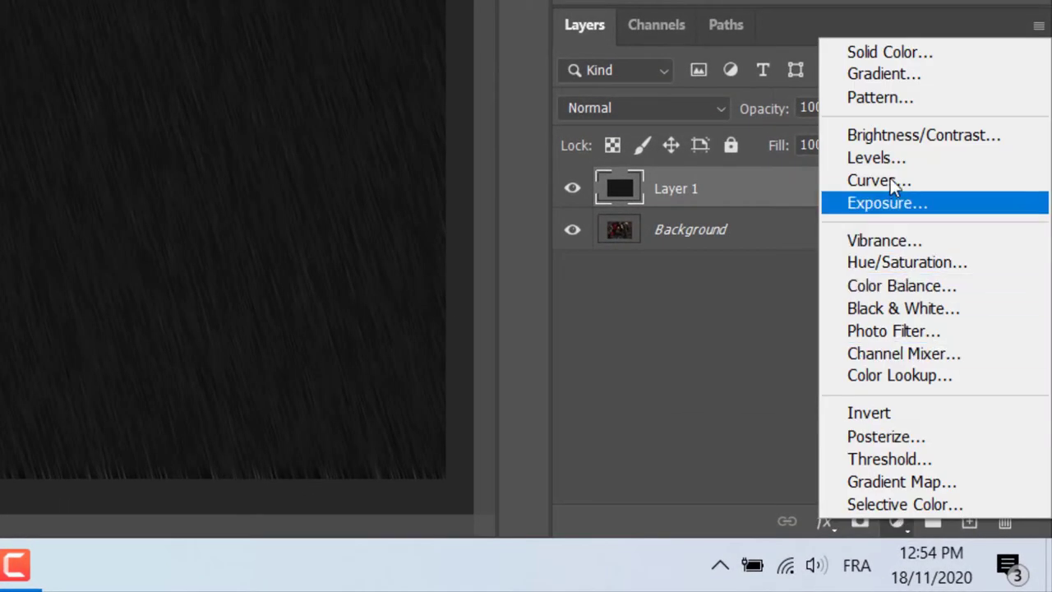
{"action": "mouse_move", "coordinate": [877, 158]}
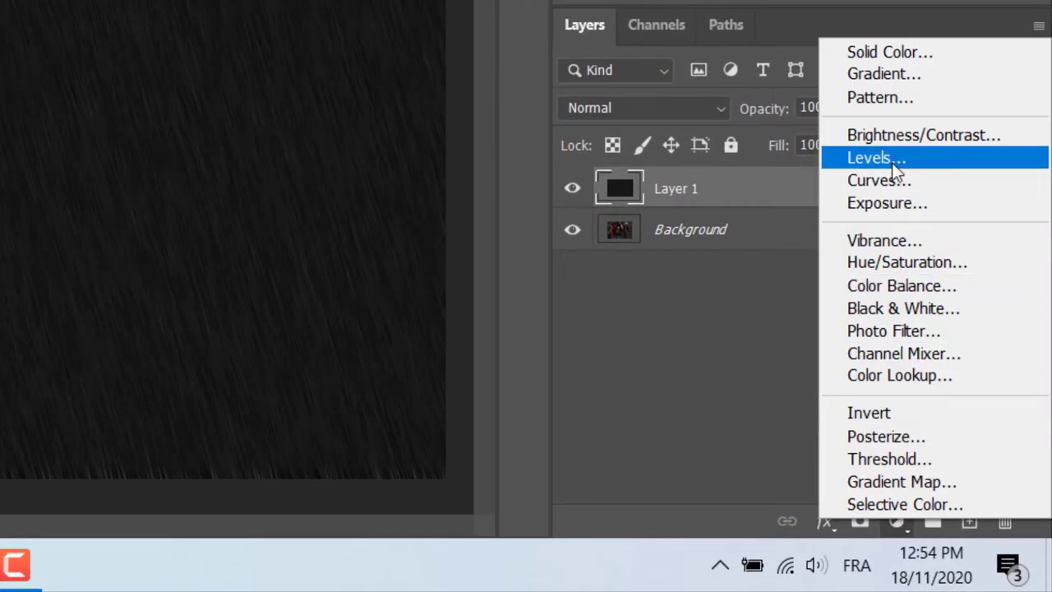
{"action": "left_click", "coordinate": [871, 158]}
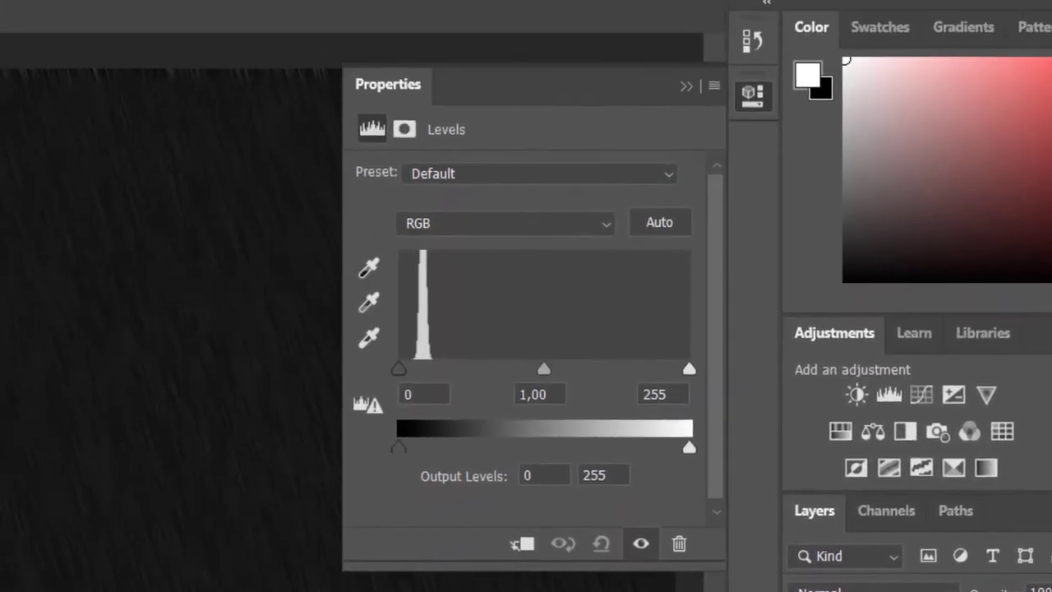
{"action": "mouse_move", "coordinate": [467, 438]}
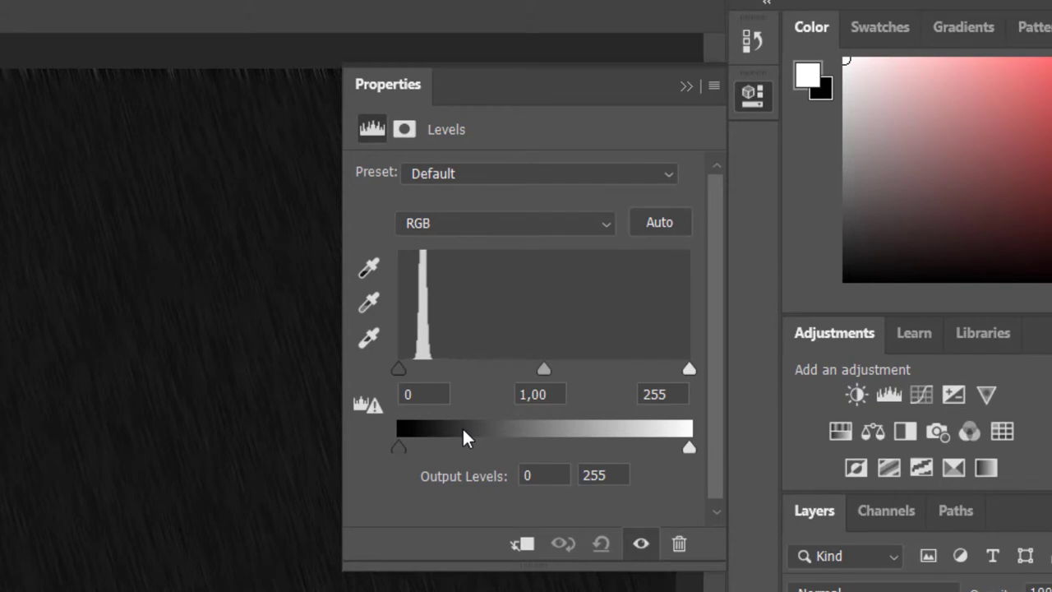
{"action": "mouse_move", "coordinate": [441, 421]}
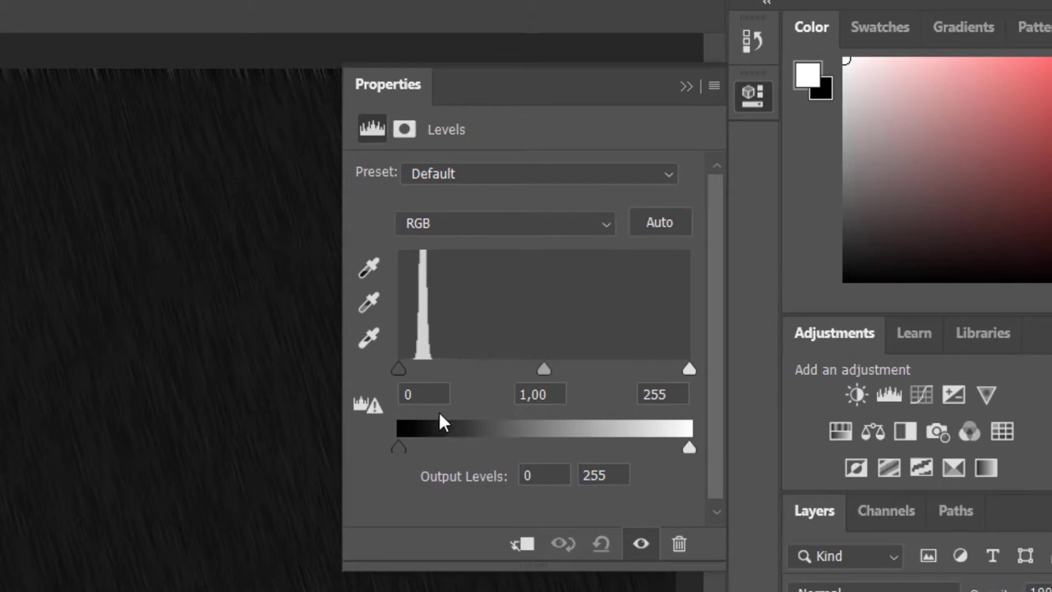
{"action": "triple_click", "coordinate": [424, 395]}
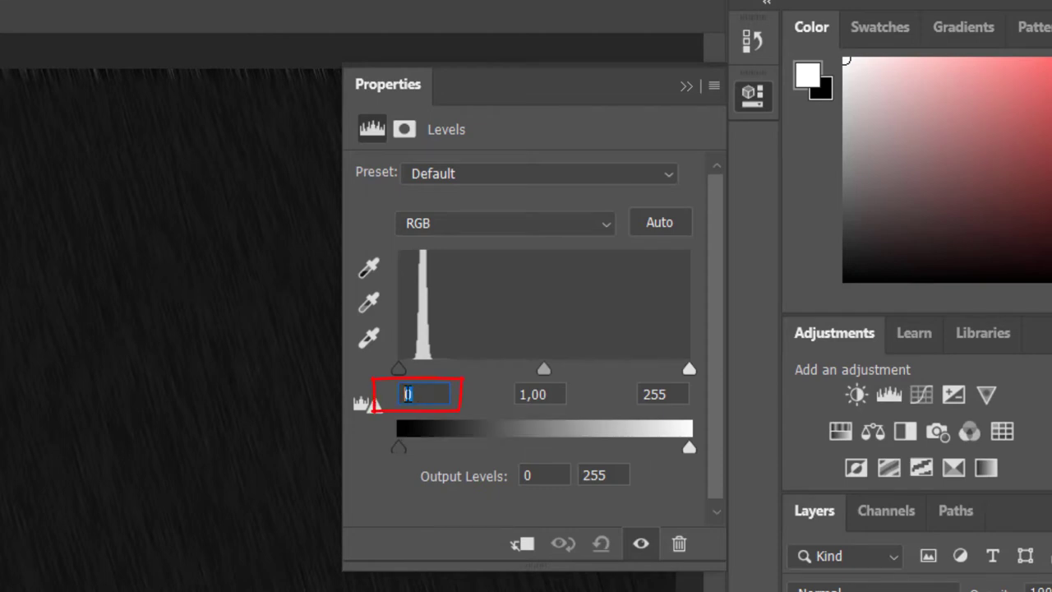
{"action": "type", "text": "11"}
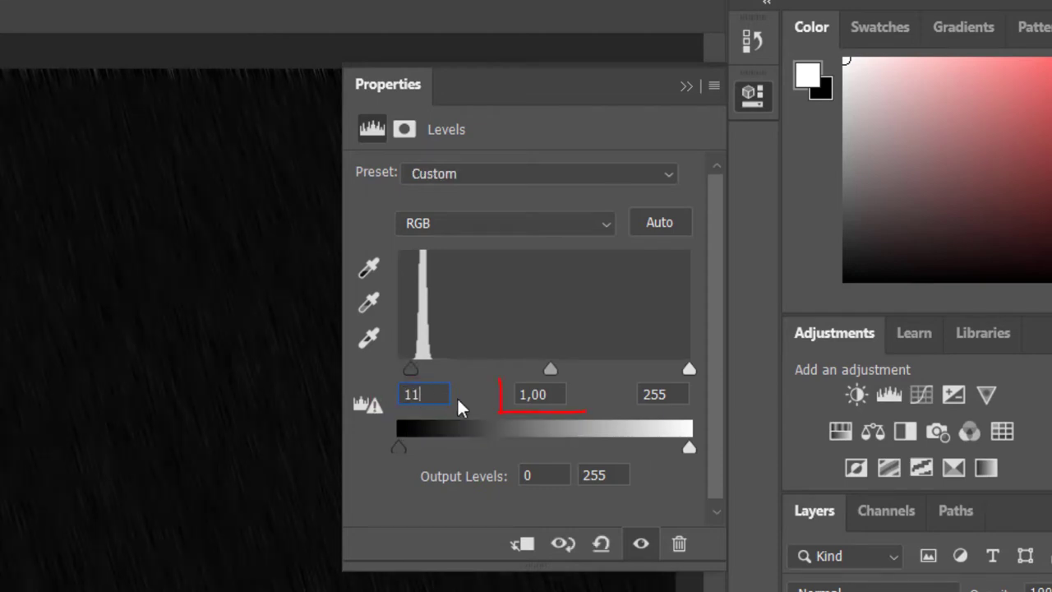
{"action": "left_click", "coordinate": [539, 395]}
{"action": "type", "text": "1,5"}
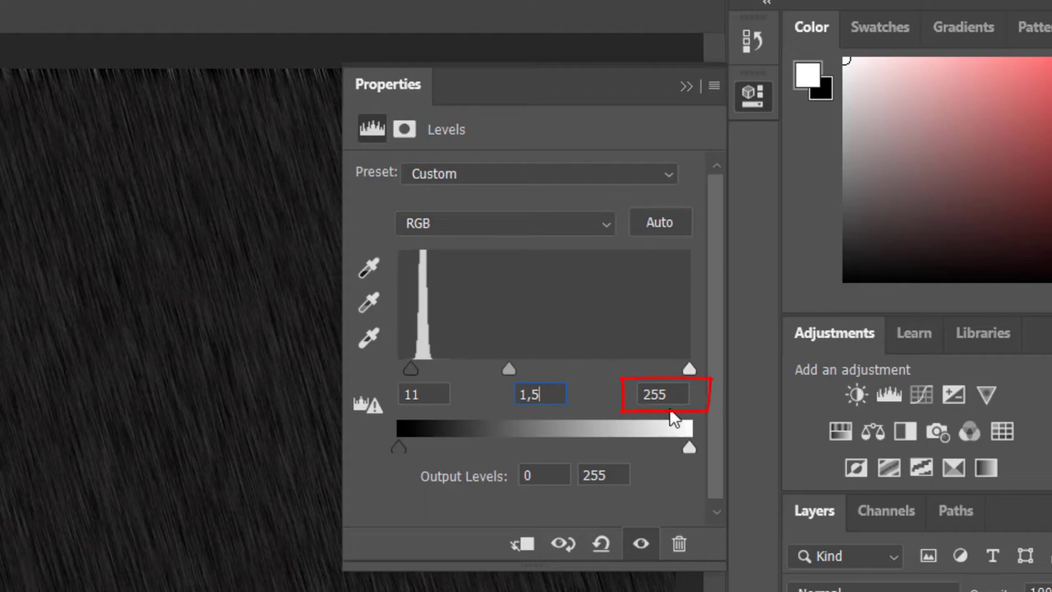
Set the white input level to 200 and the white output level to 200.
{"action": "left_click", "coordinate": [661, 395]}
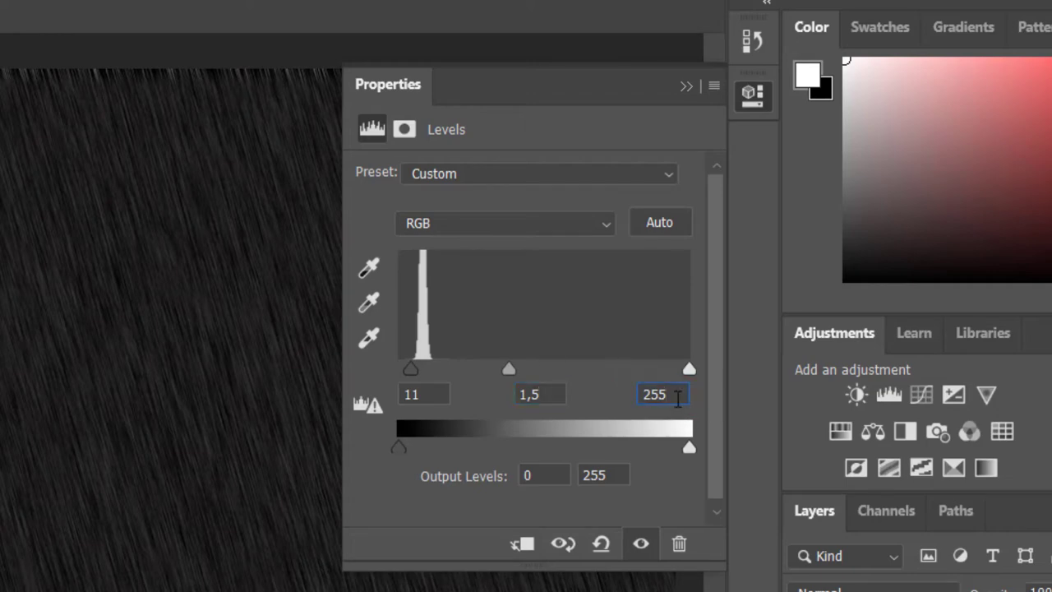
{"action": "type", "text": "200"}
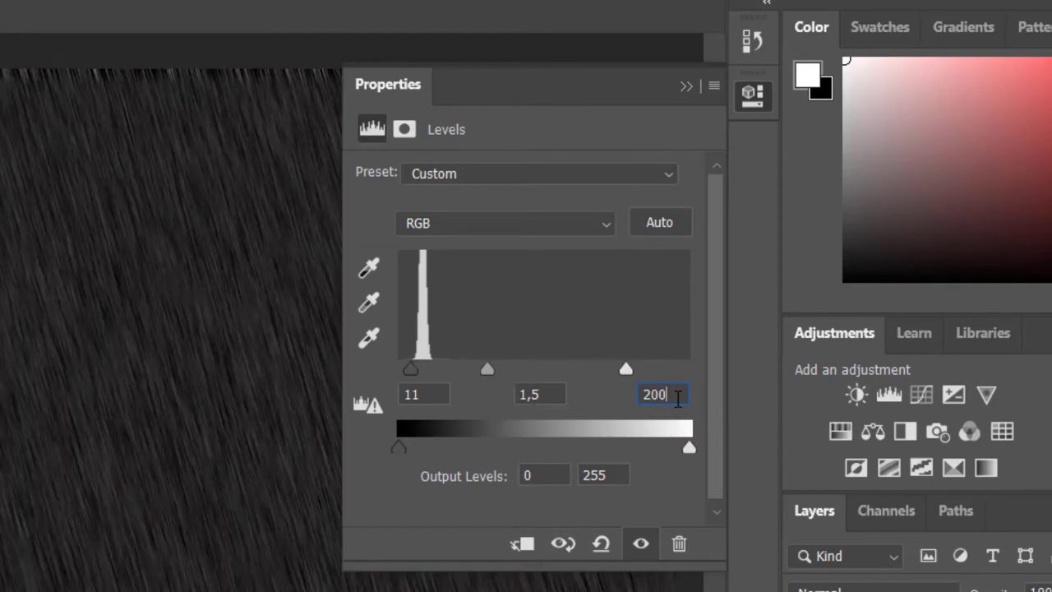
{"action": "left_click", "coordinate": [603, 475]}
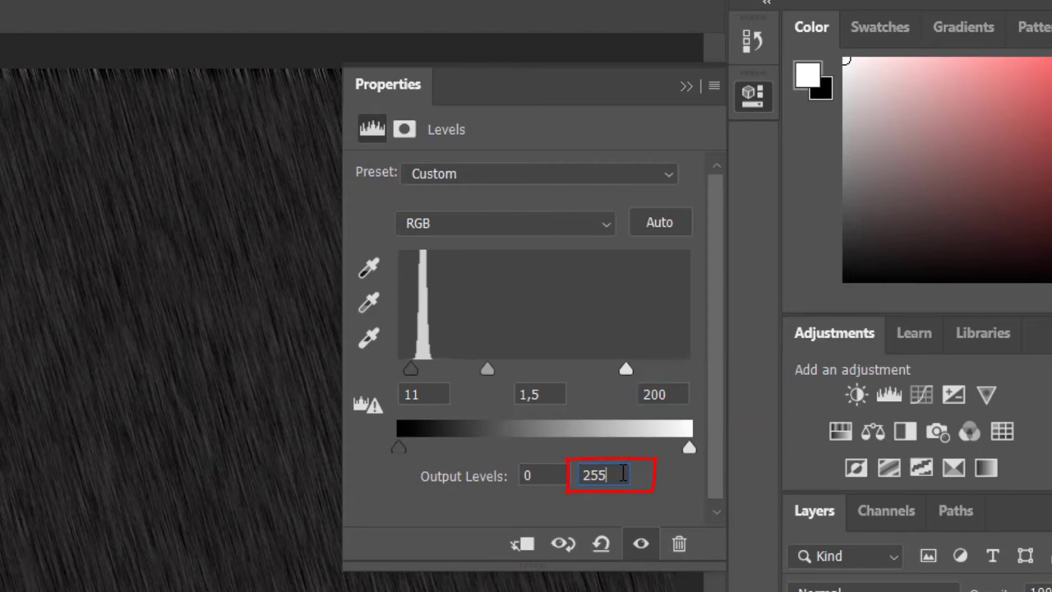
{"action": "type", "text": "200"}
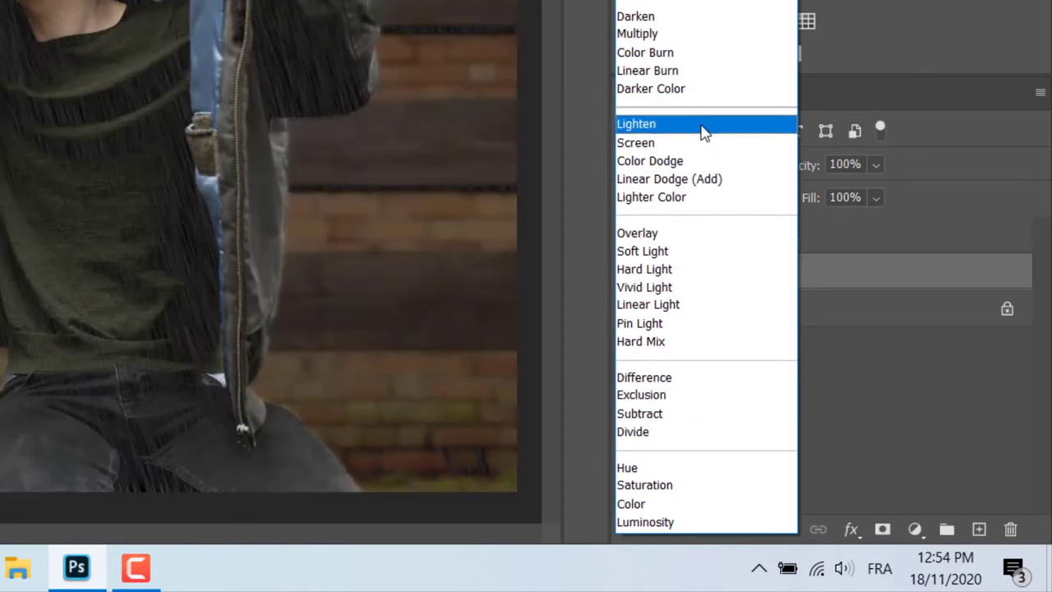
Set the rain streak layer's blend mode to Lighten.
{"action": "left_click", "coordinate": [637, 124]}
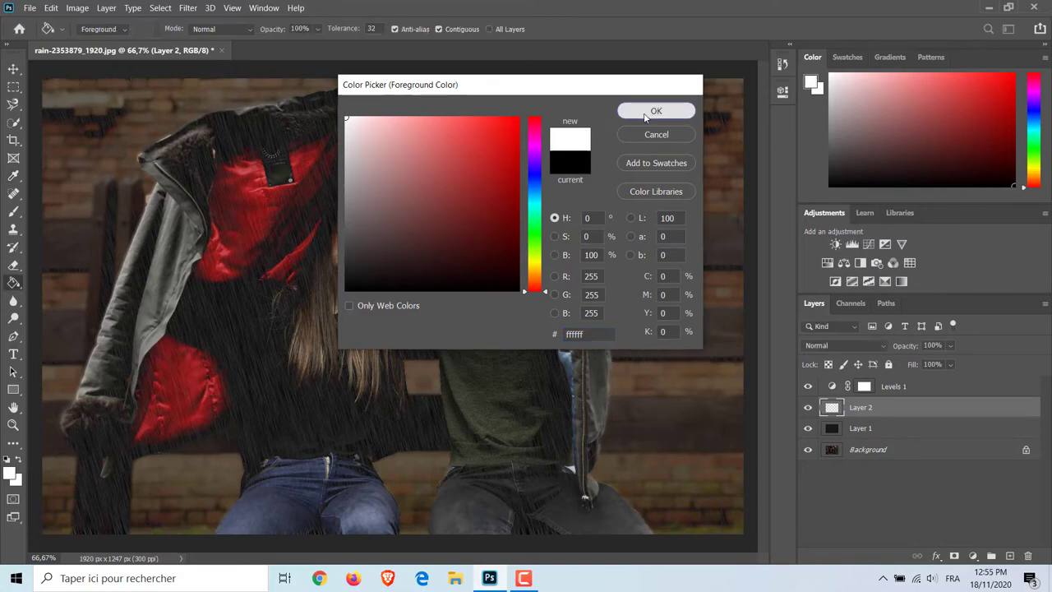
Confirm white as foreground colour and choose an 80 px spatter brush for raindrop speckles.
{"action": "left_click", "coordinate": [656, 111]}
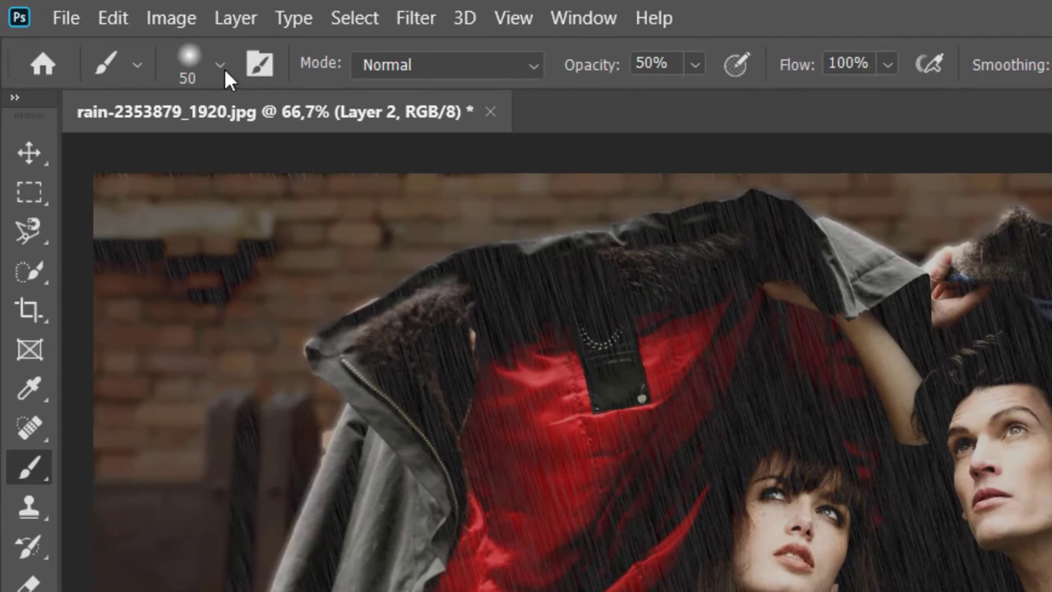
{"action": "left_click", "coordinate": [220, 64]}
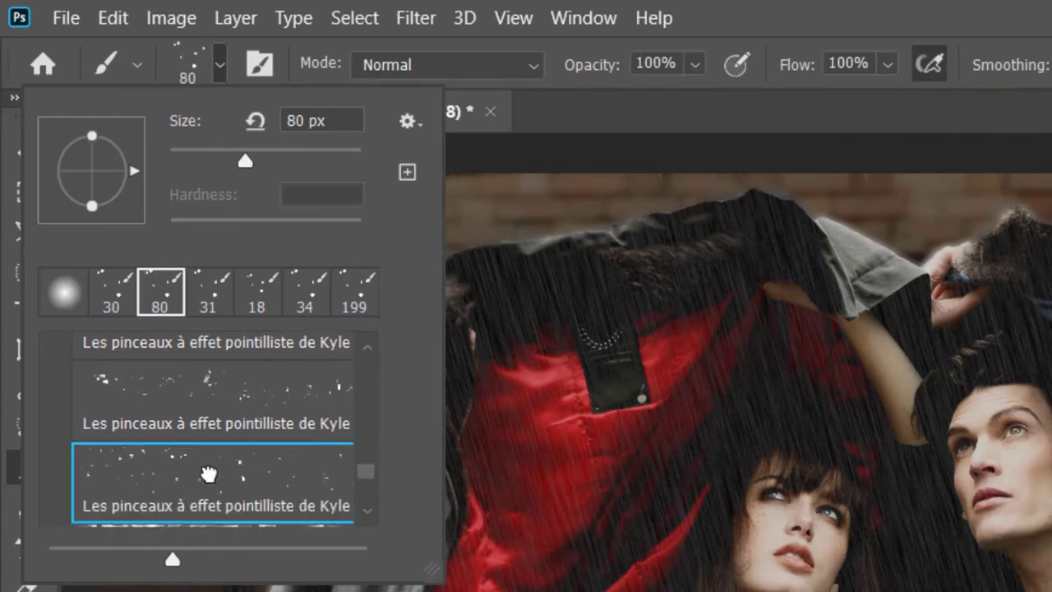
{"action": "mouse_move", "coordinate": [299, 148]}
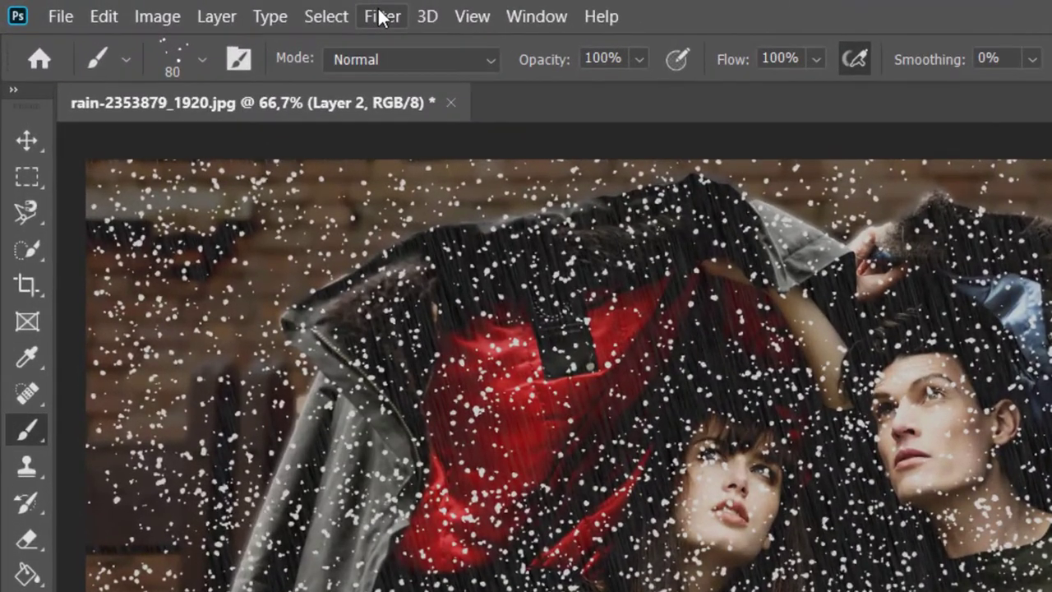
{"action": "mouse_move", "coordinate": [426, 337]}
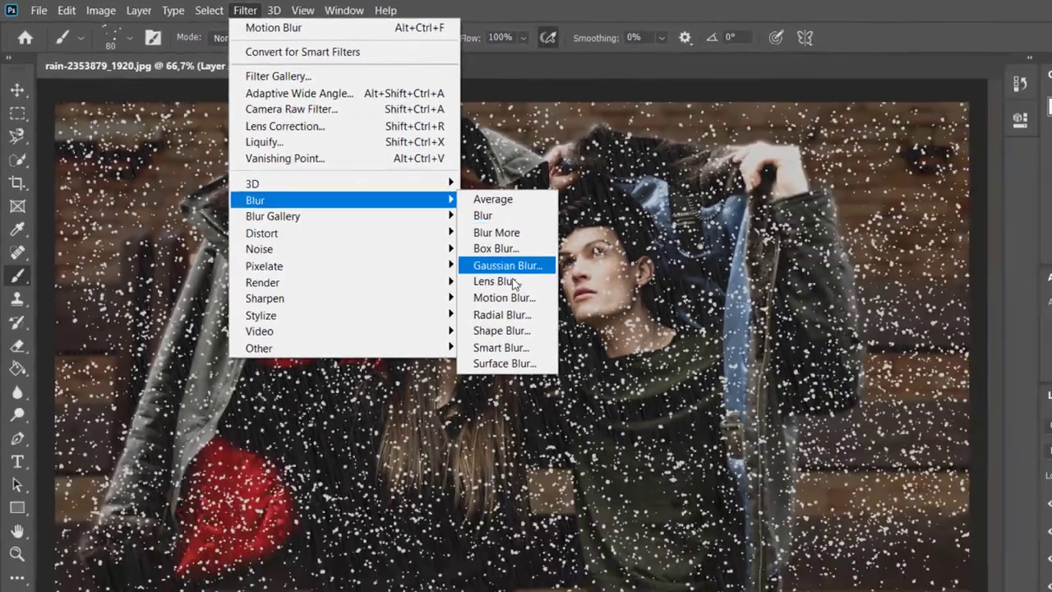
Stretch the white speckles into rain streaks with a -75° motion blur.
{"action": "left_click", "coordinate": [503, 297]}
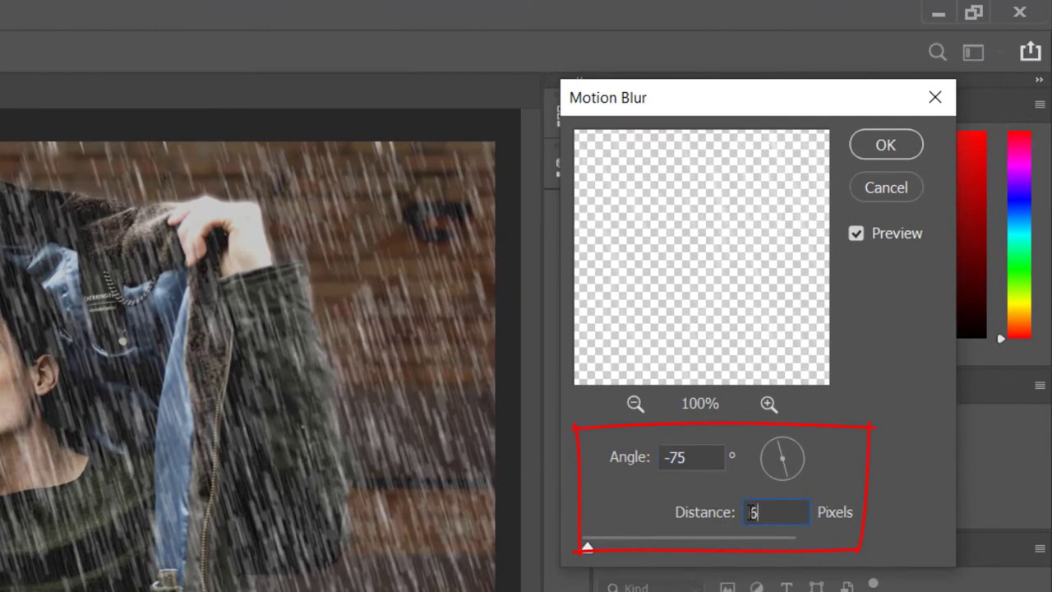
{"action": "type", "text": "50"}
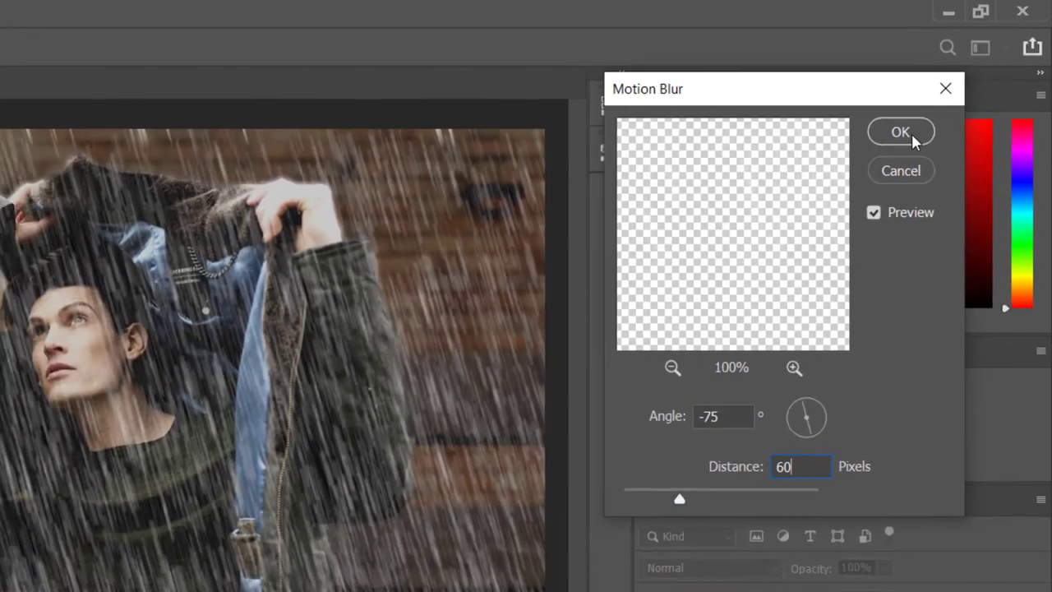
{"action": "left_click", "coordinate": [901, 131]}
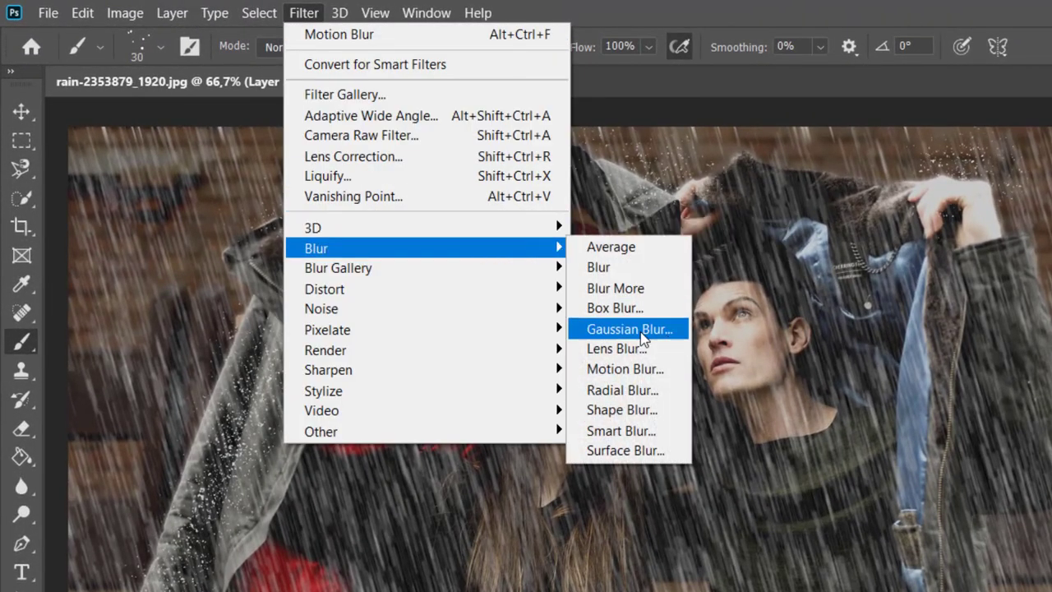
Apply a 1,5-pixel Gaussian Blur to the Layer 3 rain streaks.
{"action": "left_click", "coordinate": [628, 329]}
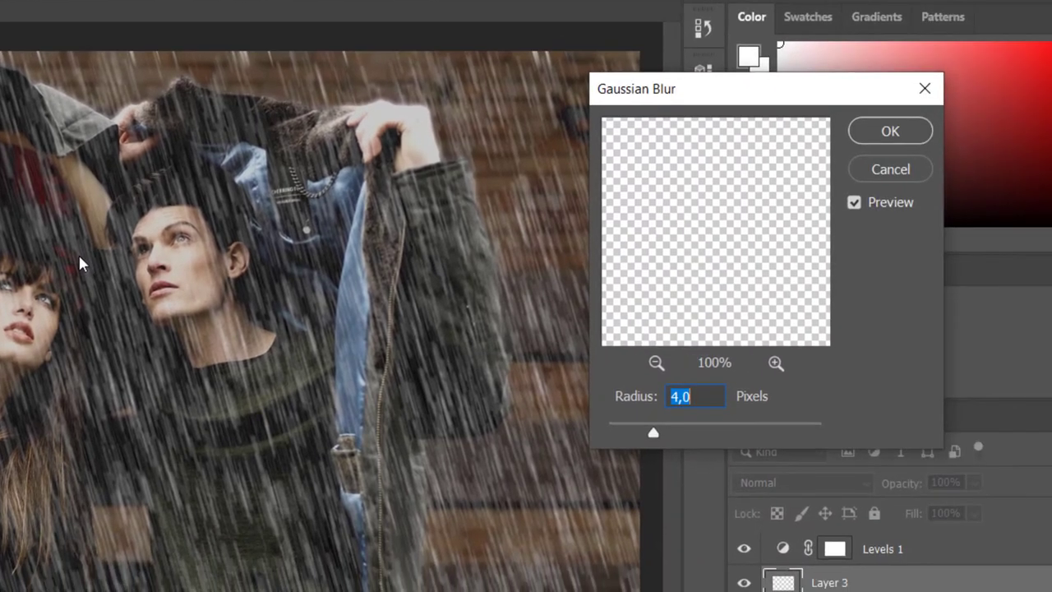
{"action": "mouse_move", "coordinate": [694, 419]}
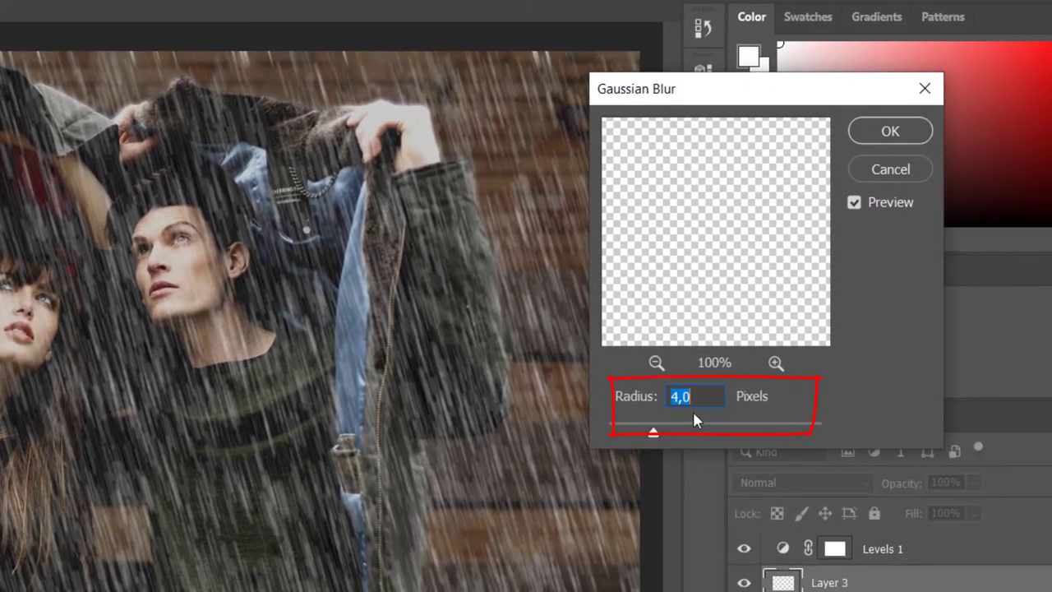
{"action": "type", "text": "1"}
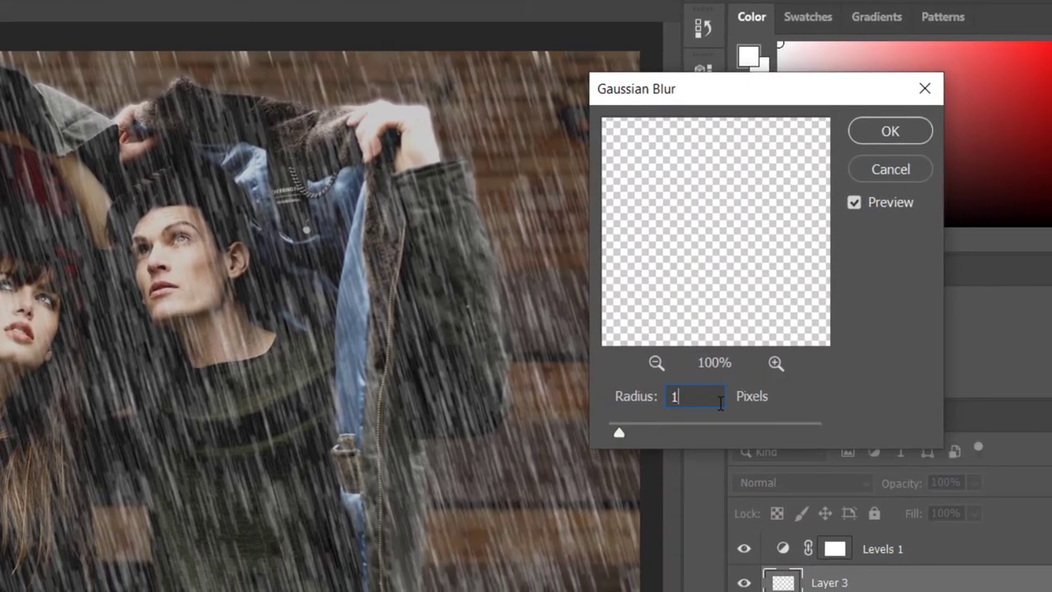
{"action": "type", "text": ",5"}
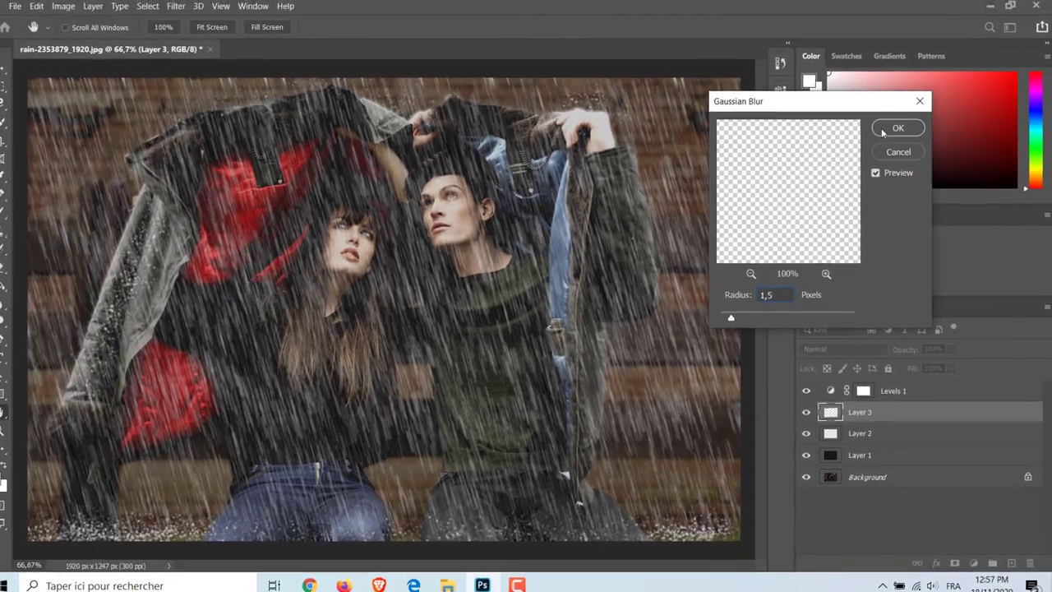
{"action": "left_click", "coordinate": [898, 129]}
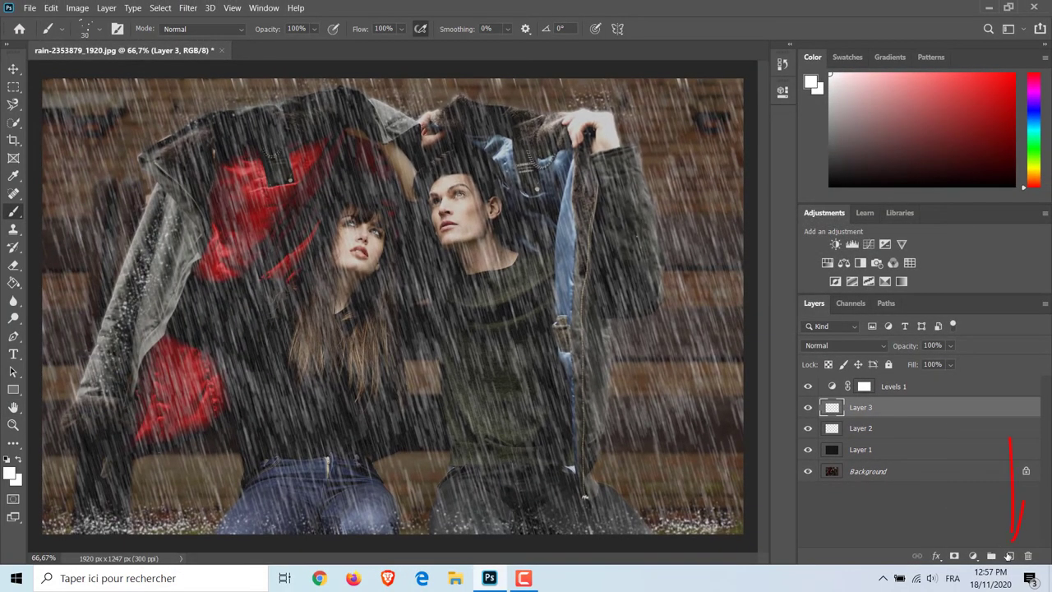
Add a new empty Layer 4 above the rain layers and choose the painting foreground colour.
{"action": "left_click", "coordinate": [1009, 555]}
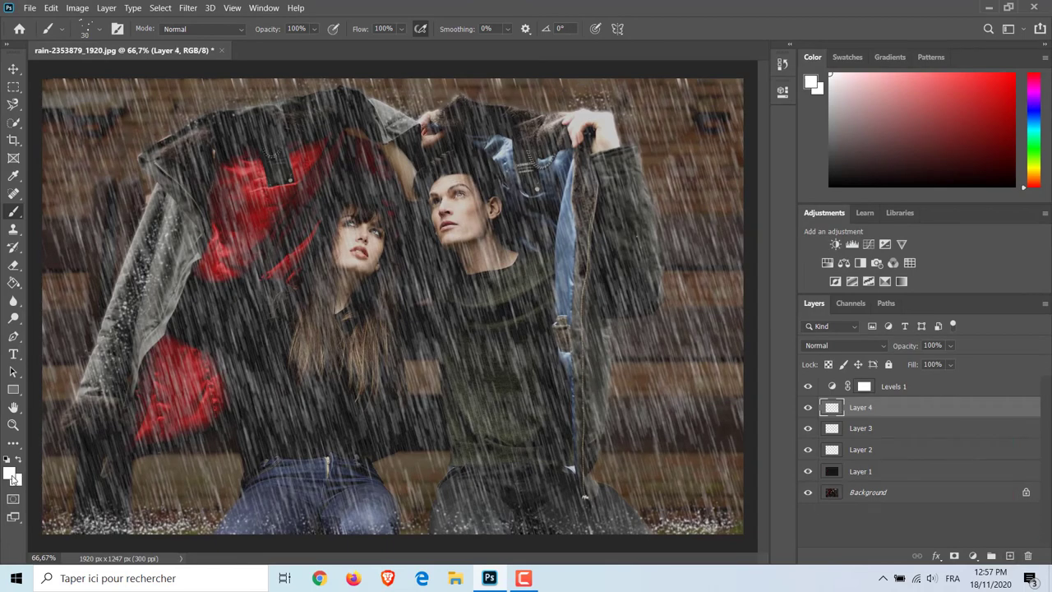
{"action": "left_click", "coordinate": [812, 83]}
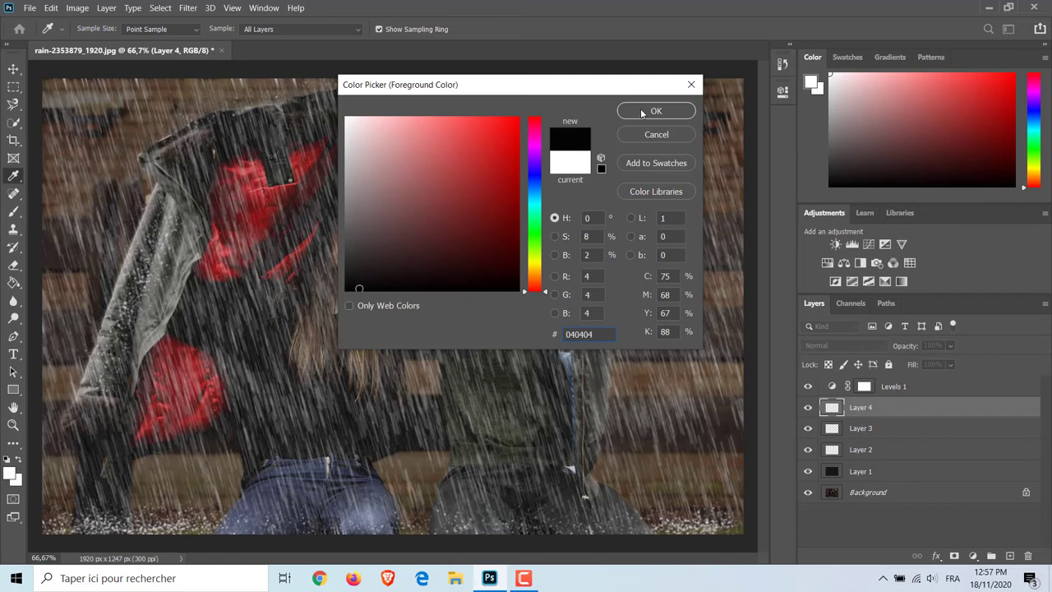
{"action": "left_click", "coordinate": [656, 112]}
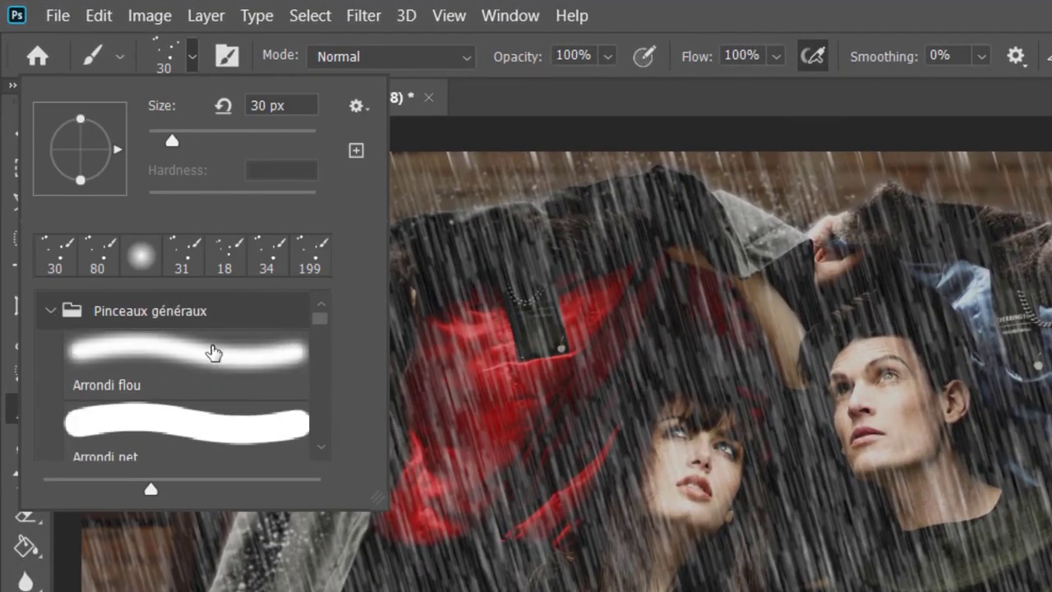
Pick the Arrondi flou soft round brush and set it to half opacity.
{"action": "left_click", "coordinate": [187, 362]}
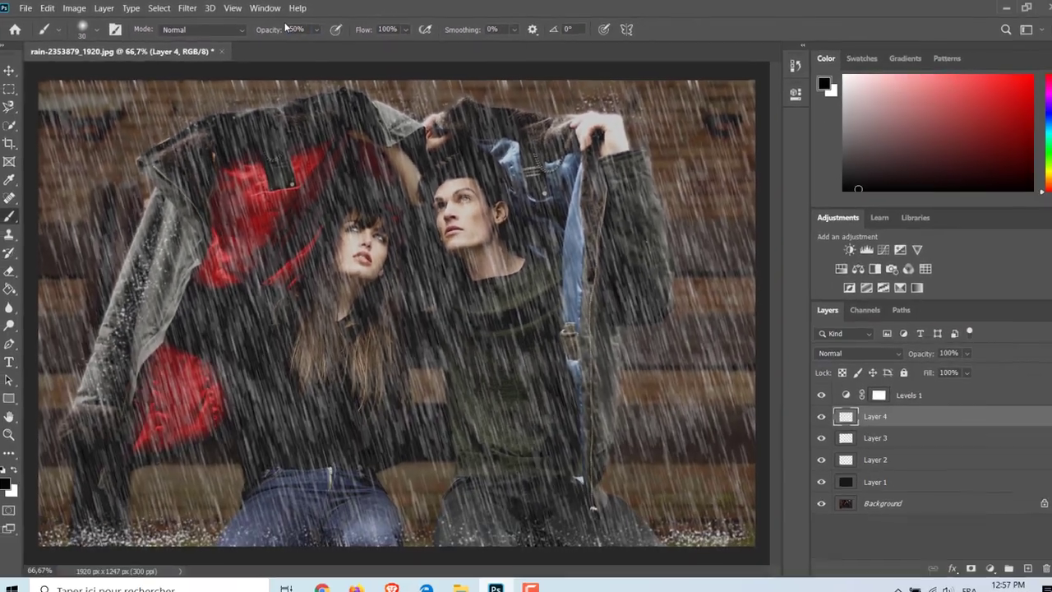
{"action": "left_click", "coordinate": [86, 29]}
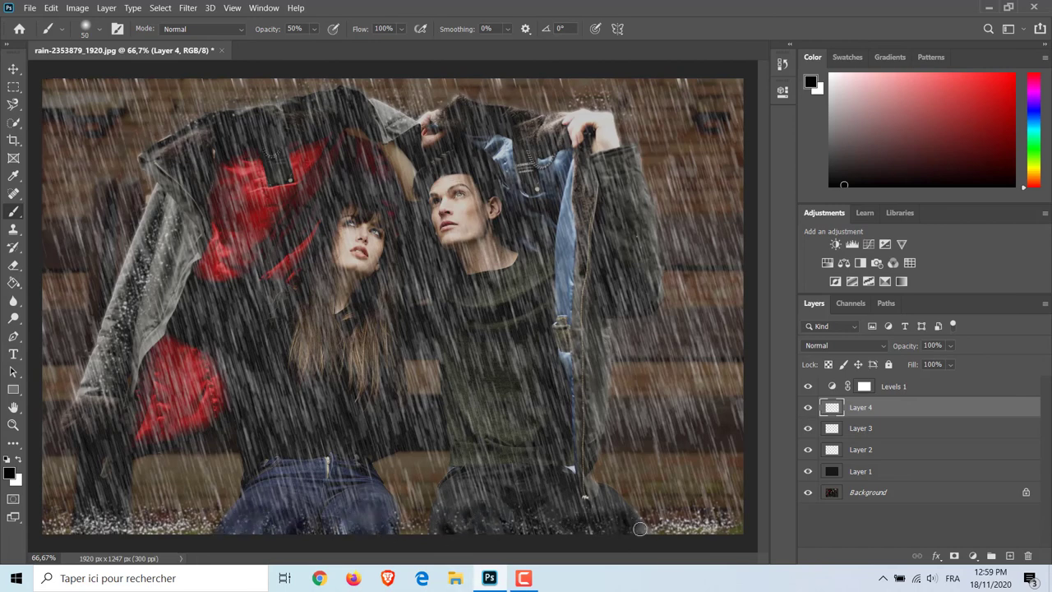
{"action": "mouse_move", "coordinate": [793, 386]}
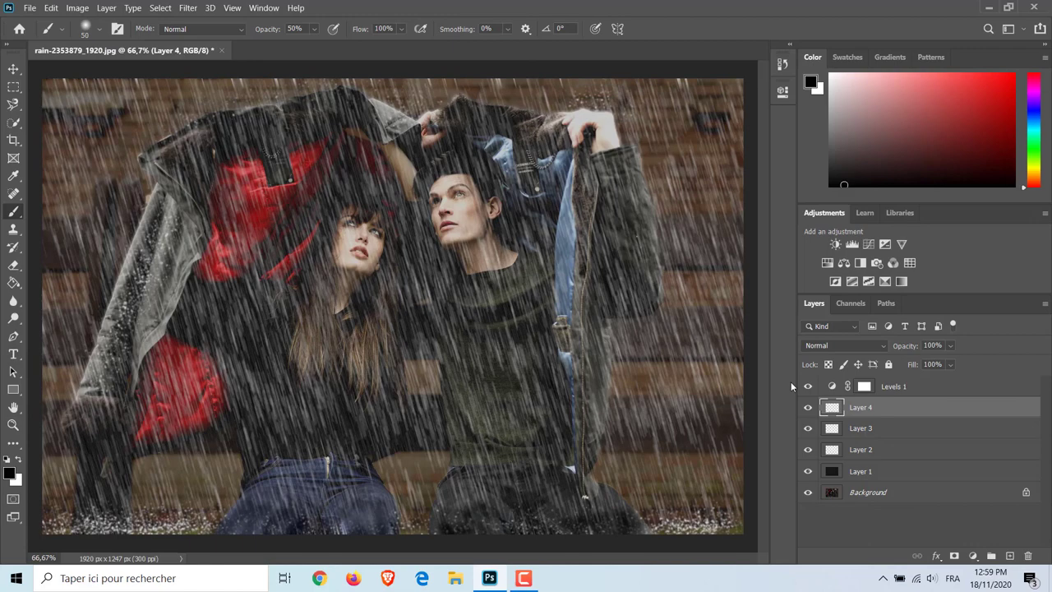
{"action": "mouse_move", "coordinate": [742, 431]}
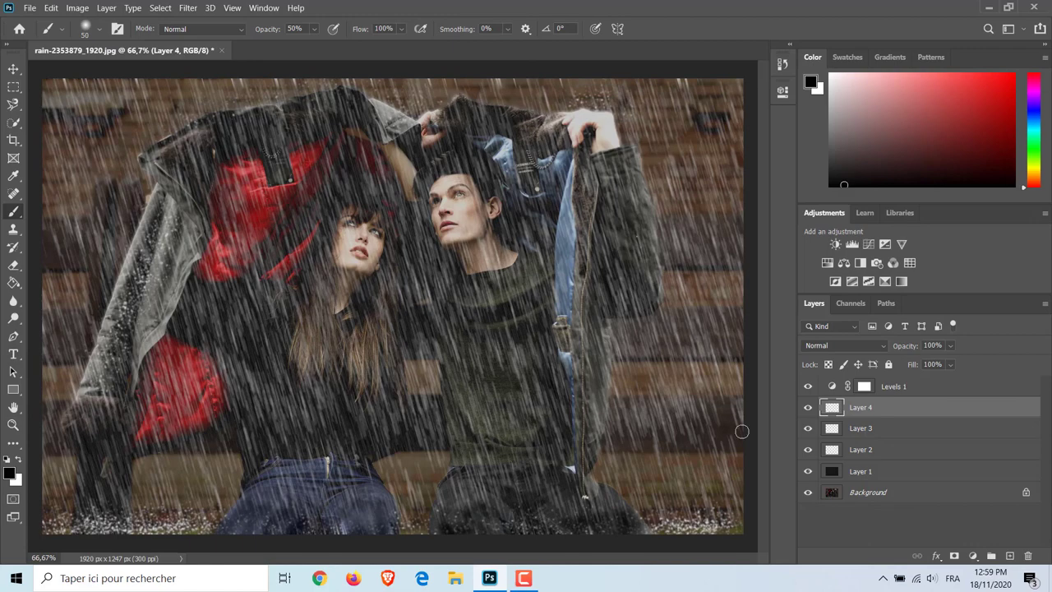